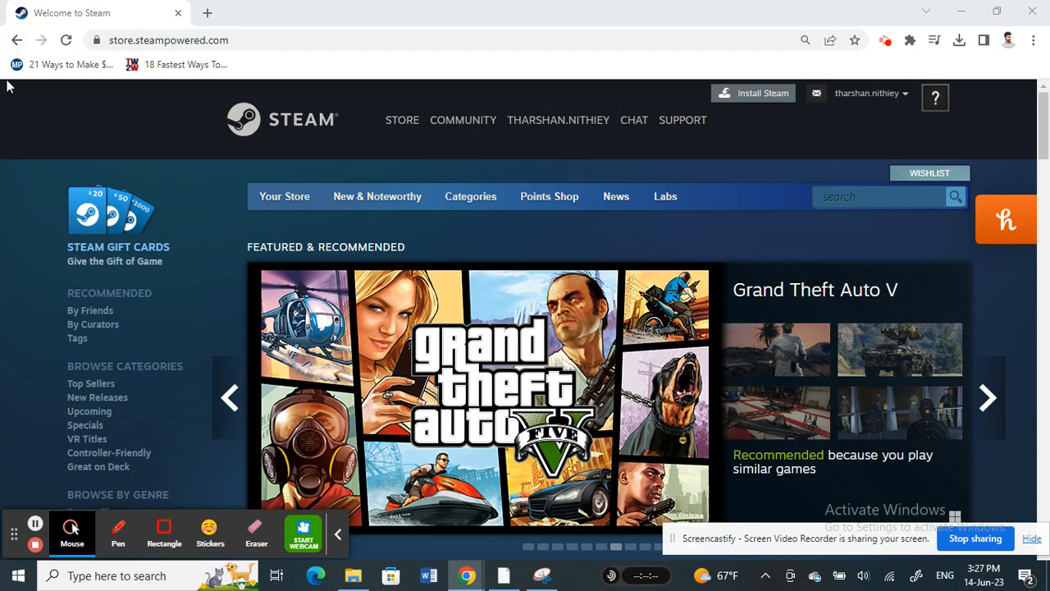
mouse_move(255, 127)
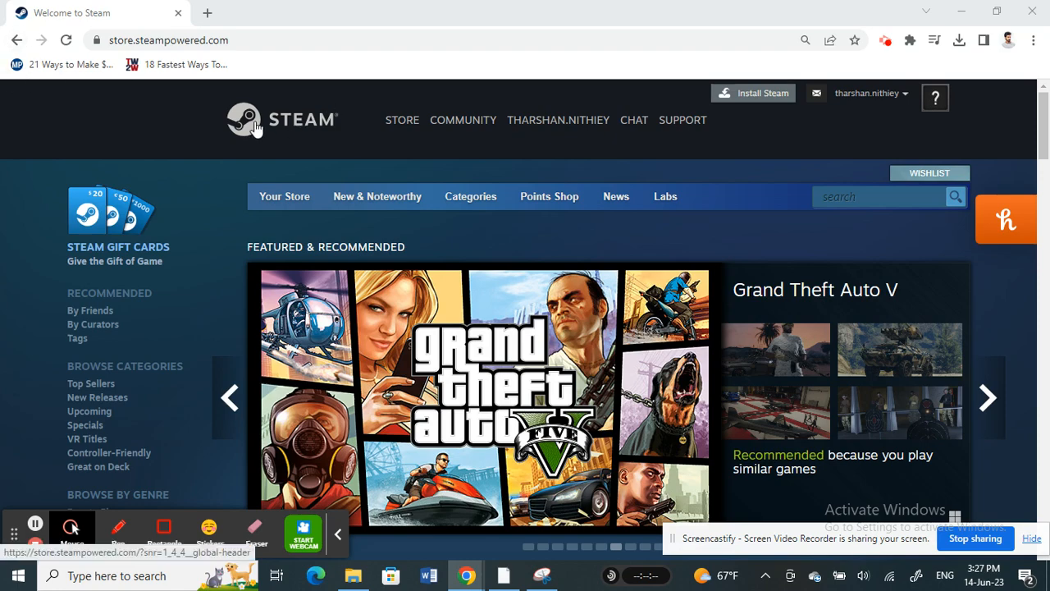
Step: Go to Community, open the Team Fortress 2 hub, and browse its popular Videos
scroll(down, 3)
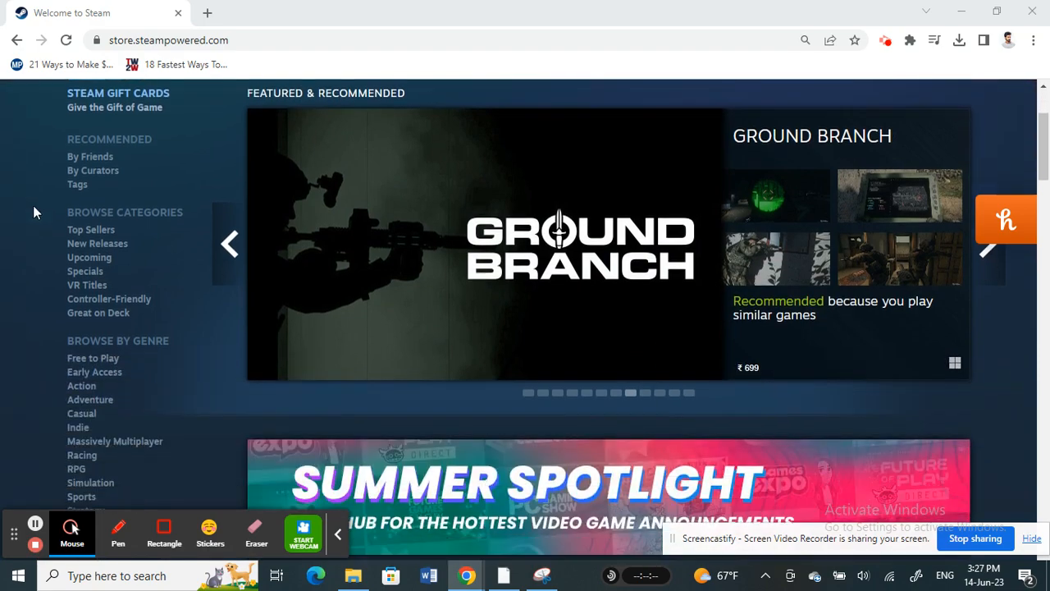
scroll(down, 3)
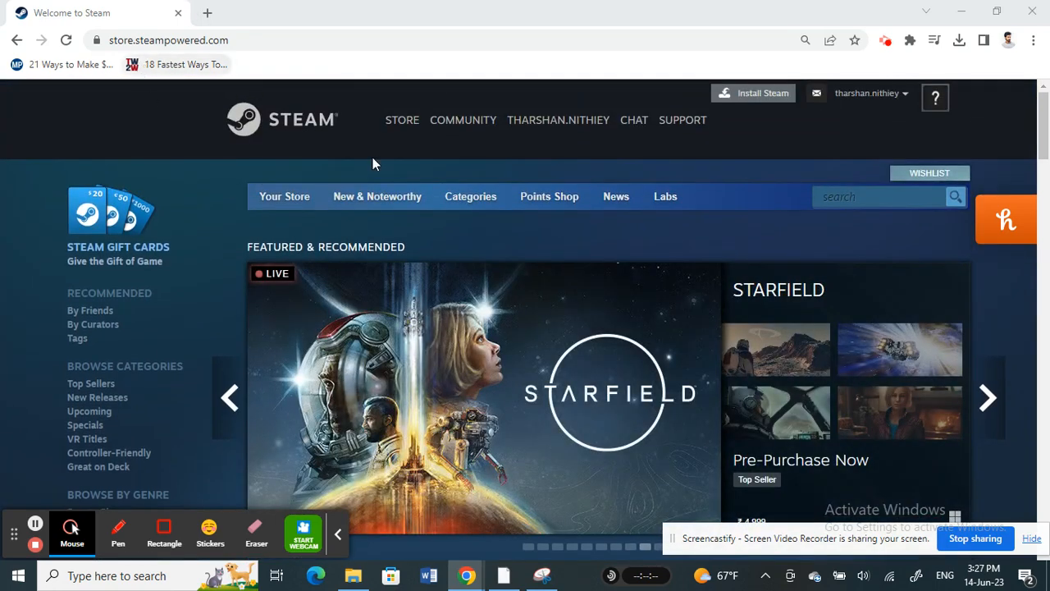
mouse_move(826, 91)
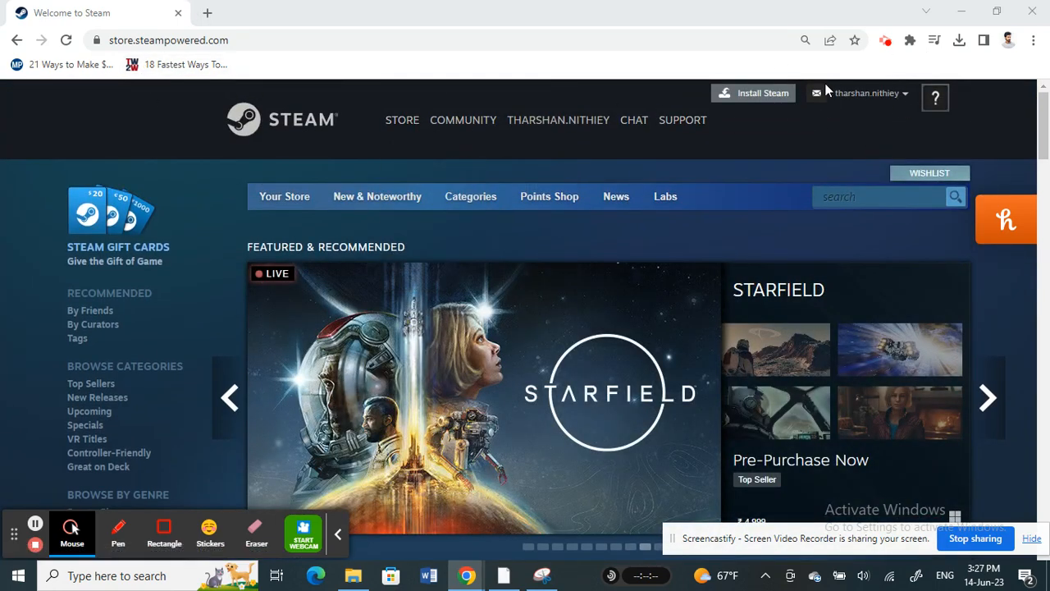
mouse_move(263, 273)
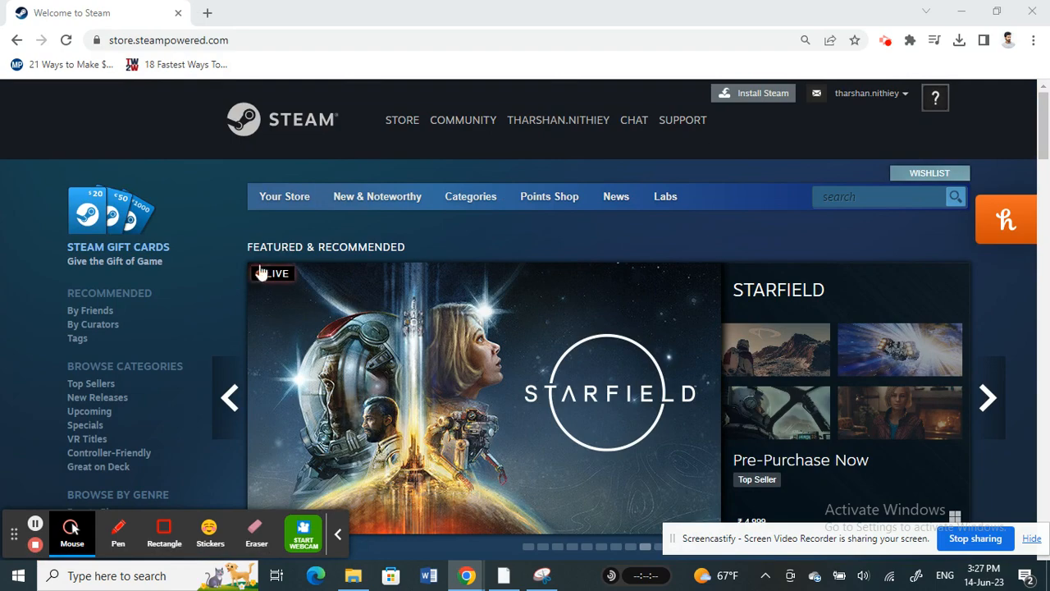
click(462, 120)
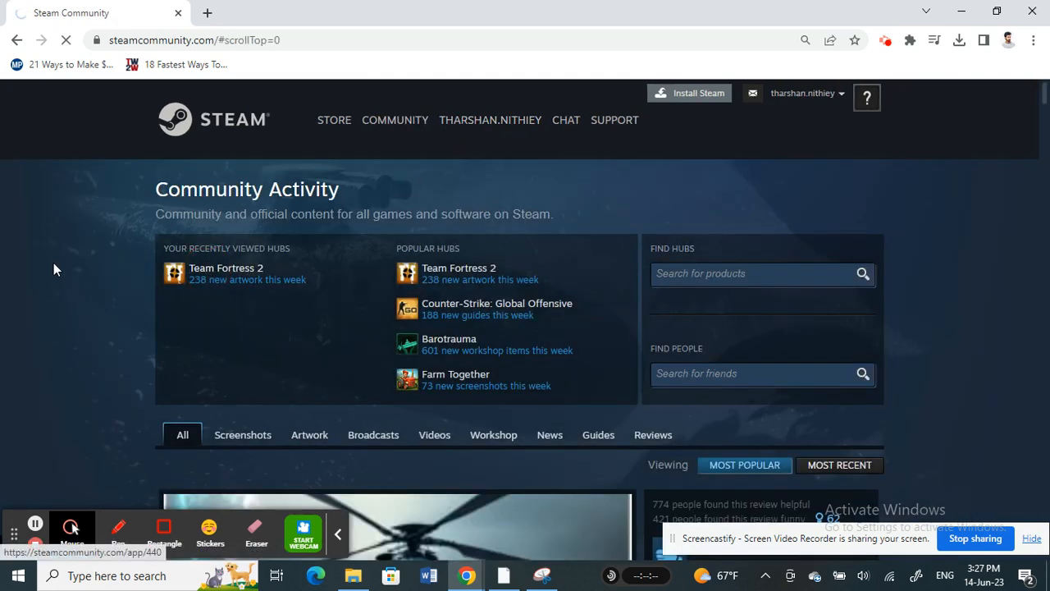
click(225, 268)
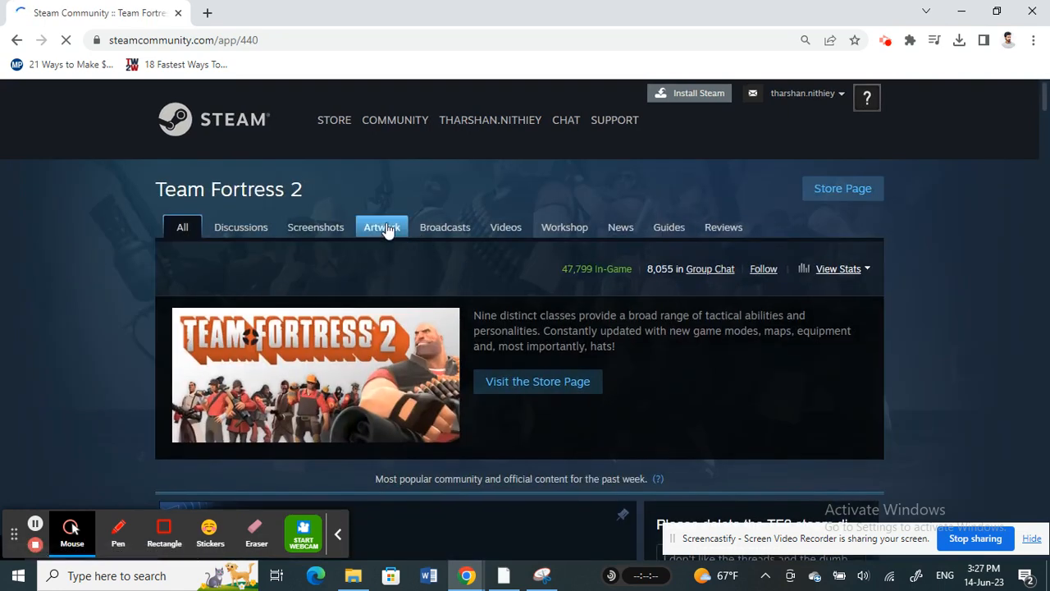
click(505, 228)
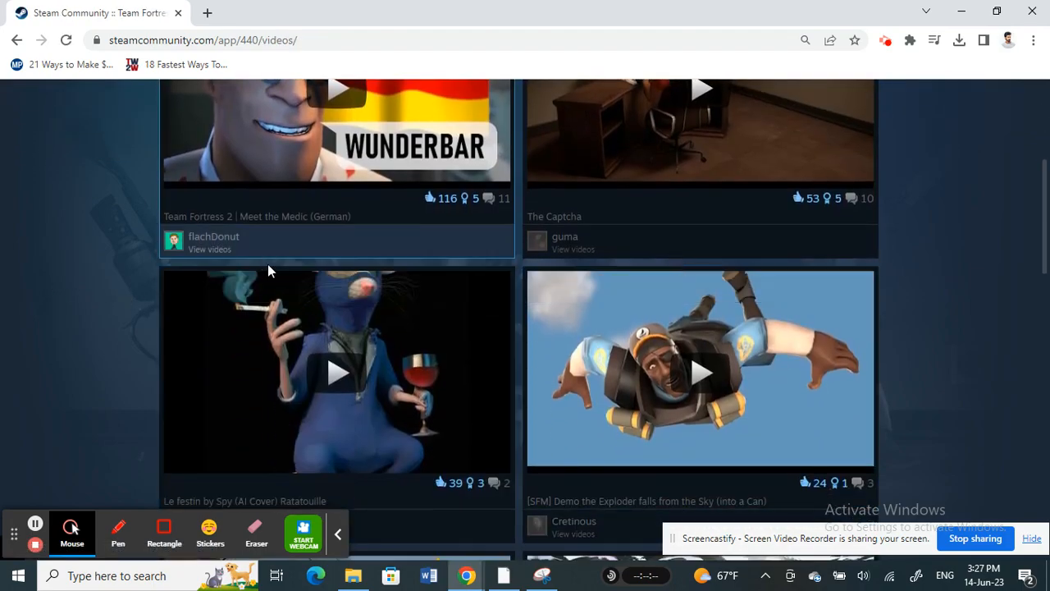
scroll(down, 3)
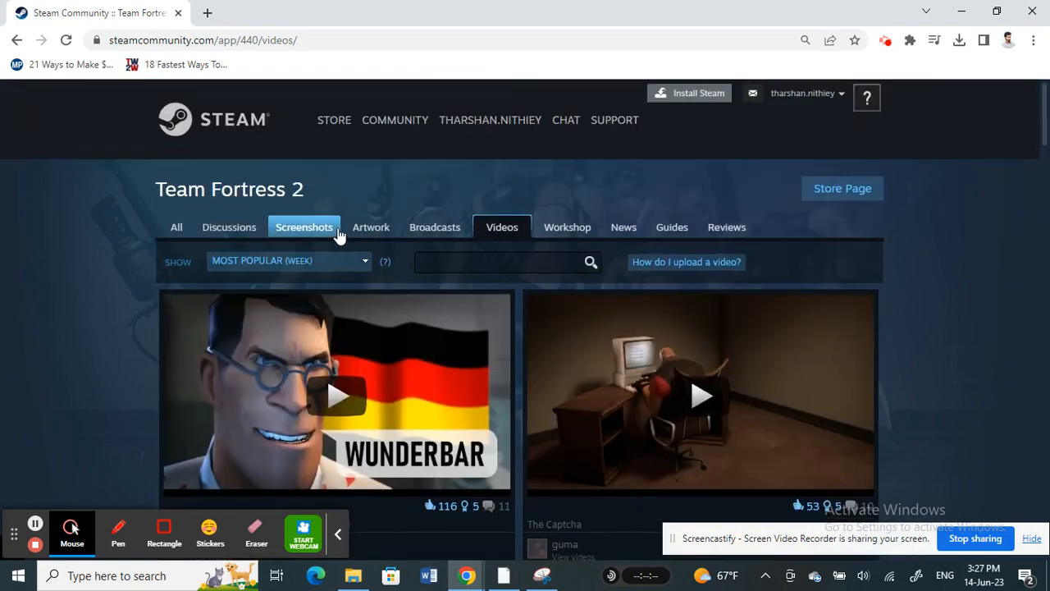
click(686, 261)
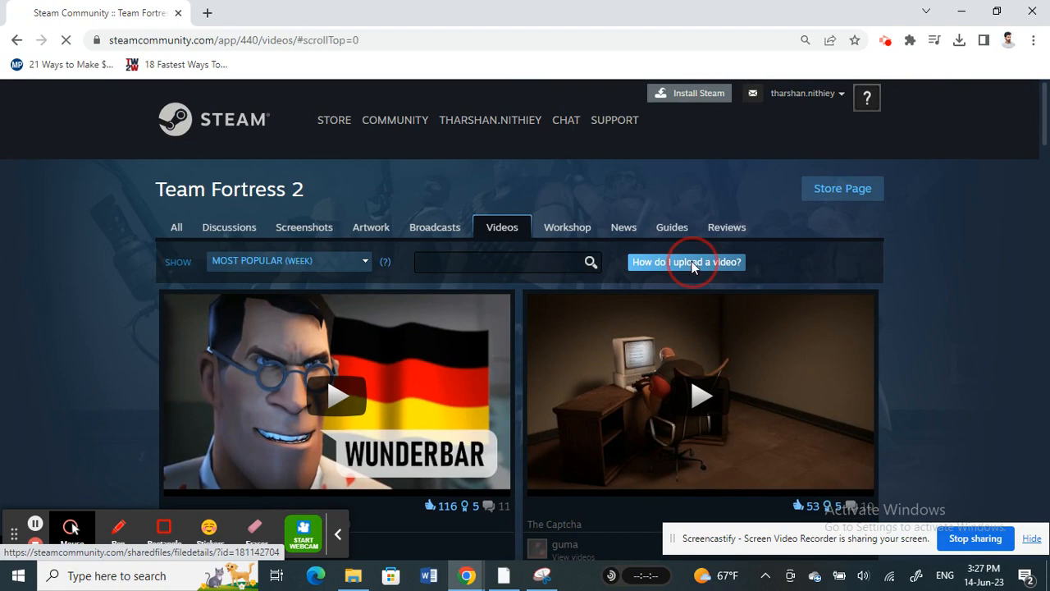
Step: Open the 'How do I upload a video?' guide and scroll to Adding Videos
click(686, 261)
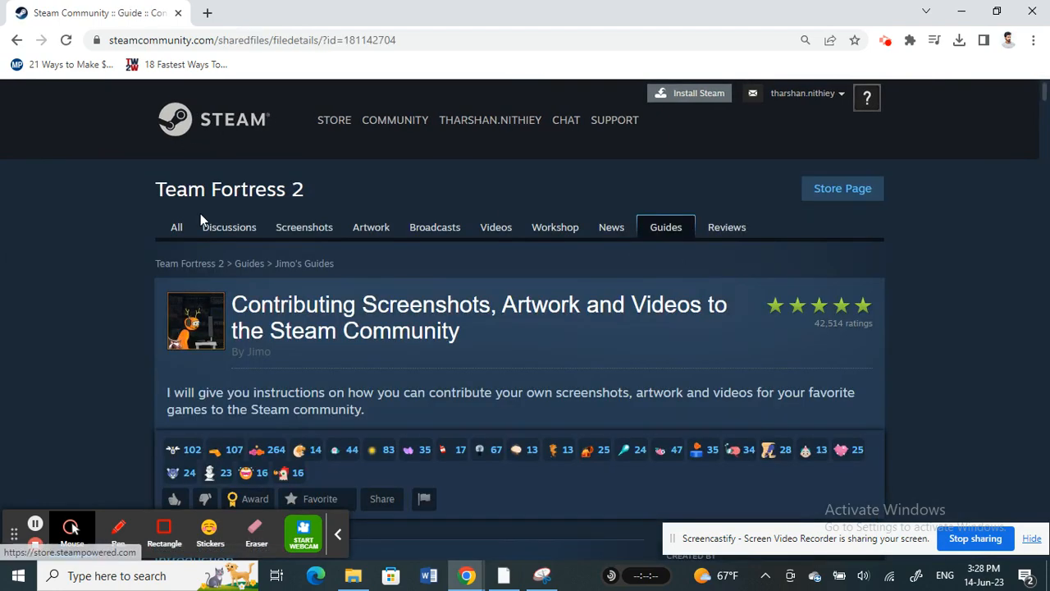
scroll(down, 3)
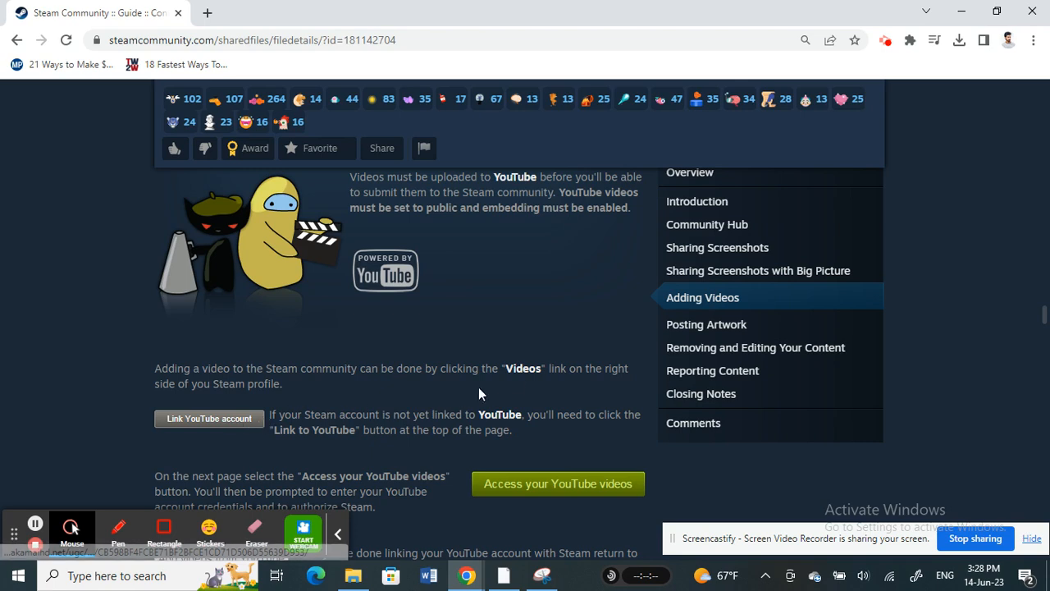
mouse_move(522, 368)
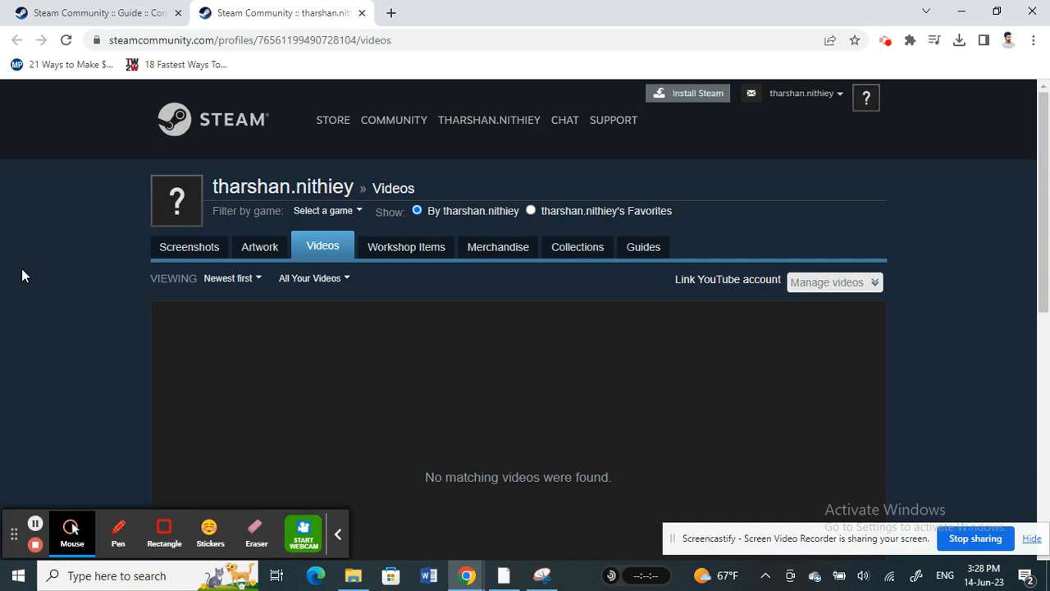
mouse_move(64, 285)
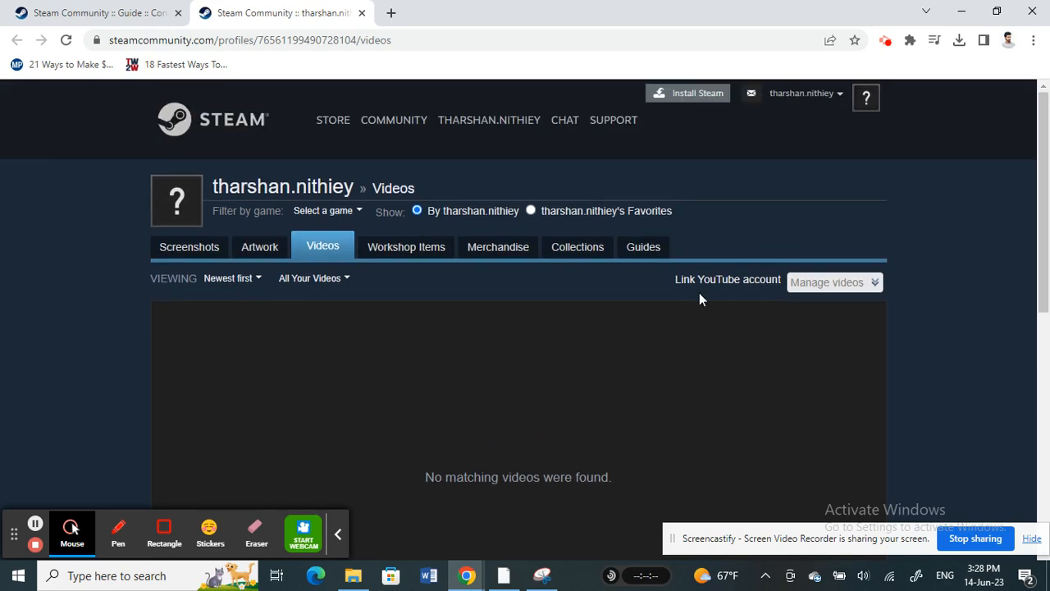
Step: Choose 'Link YouTube account' on the profile's Videos tab
click(833, 282)
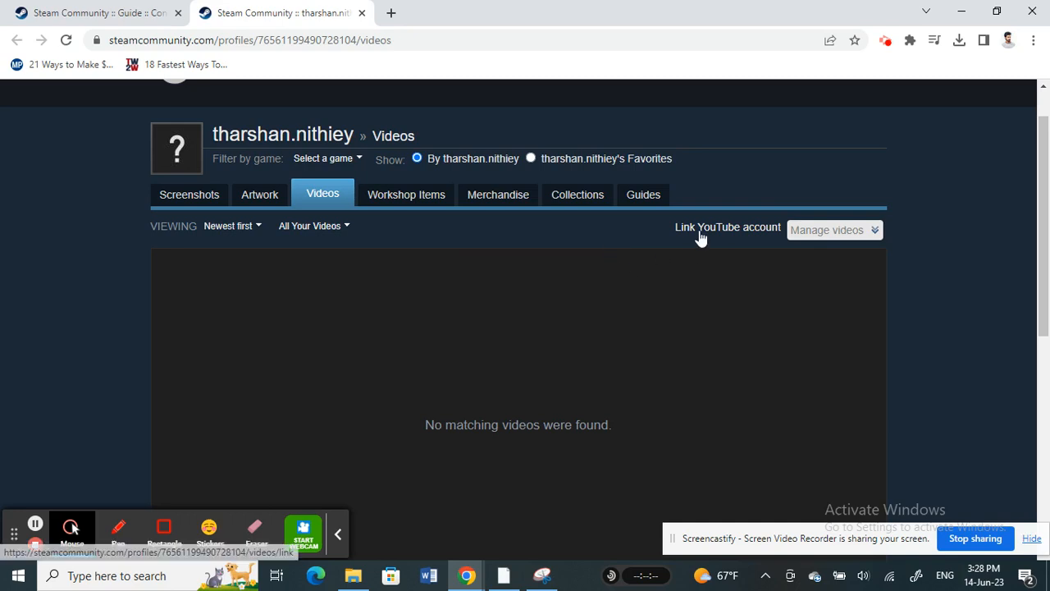
click(727, 227)
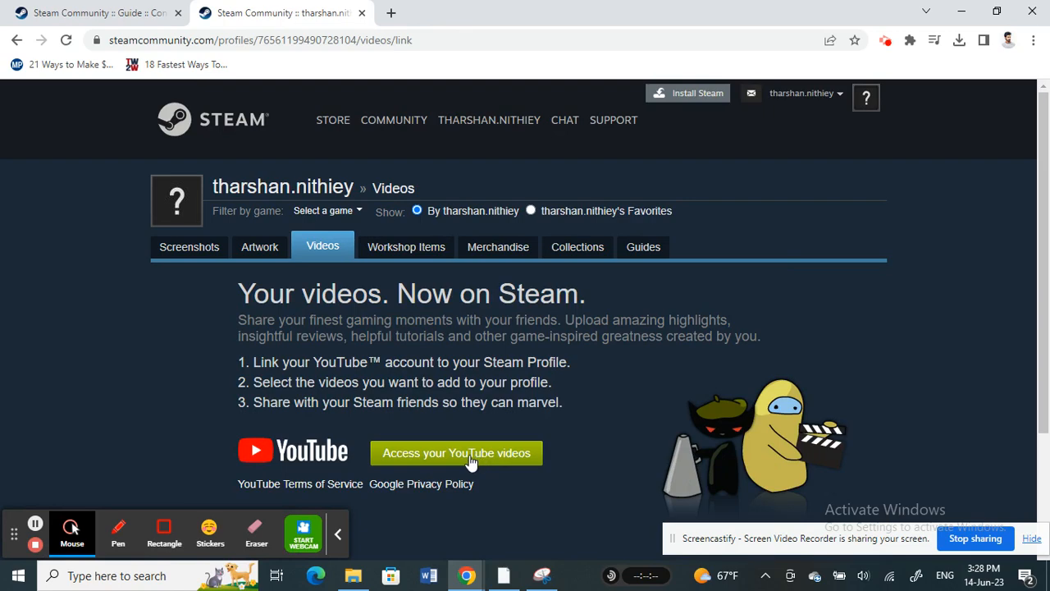
Step: Sign in with the Google account and allow Steam Community access to YouTube
click(456, 453)
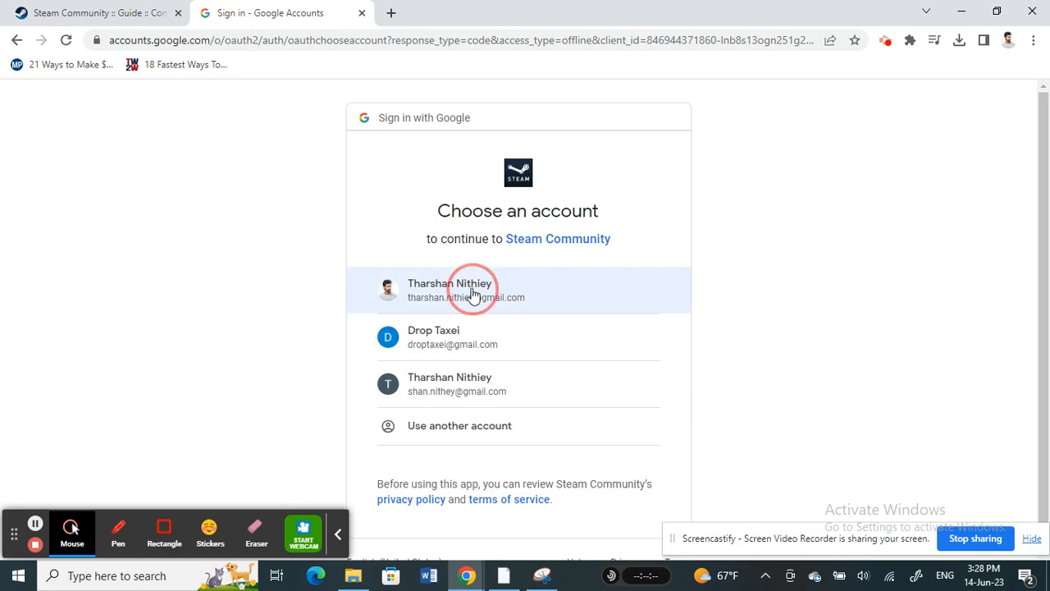
click(472, 289)
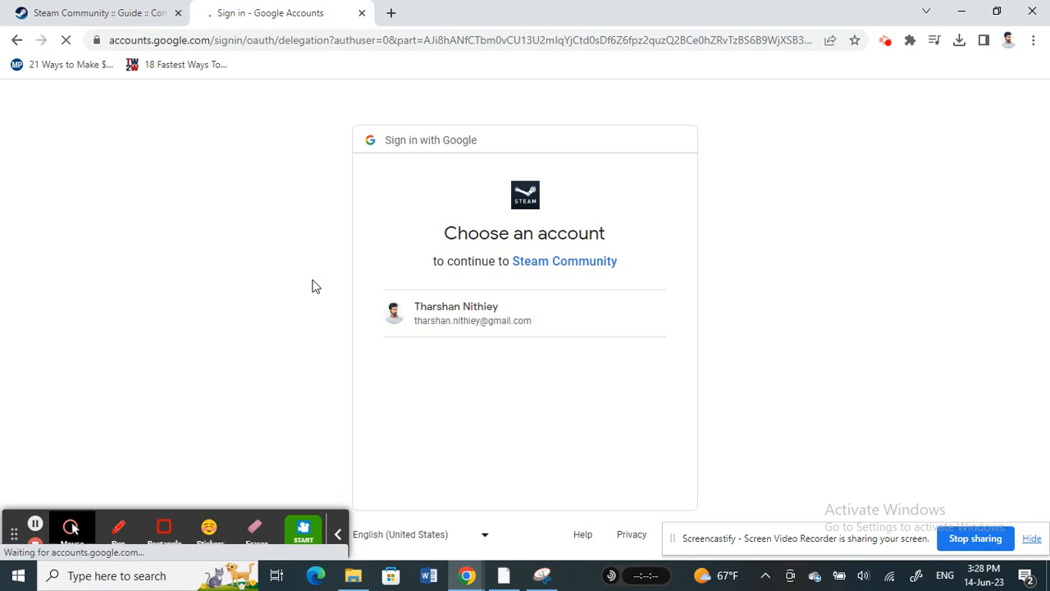
click(473, 312)
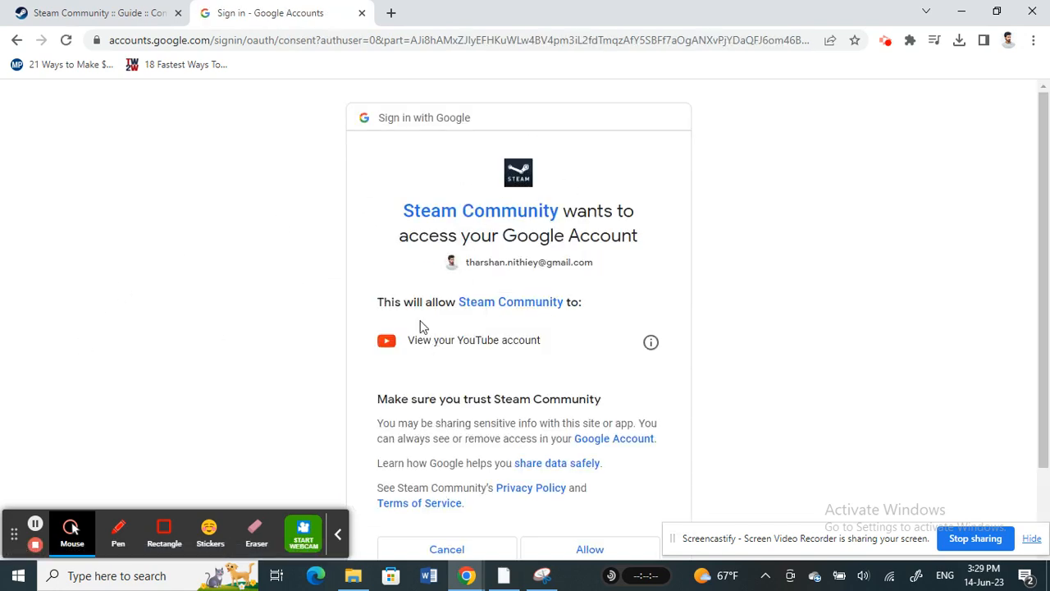
mouse_move(589, 204)
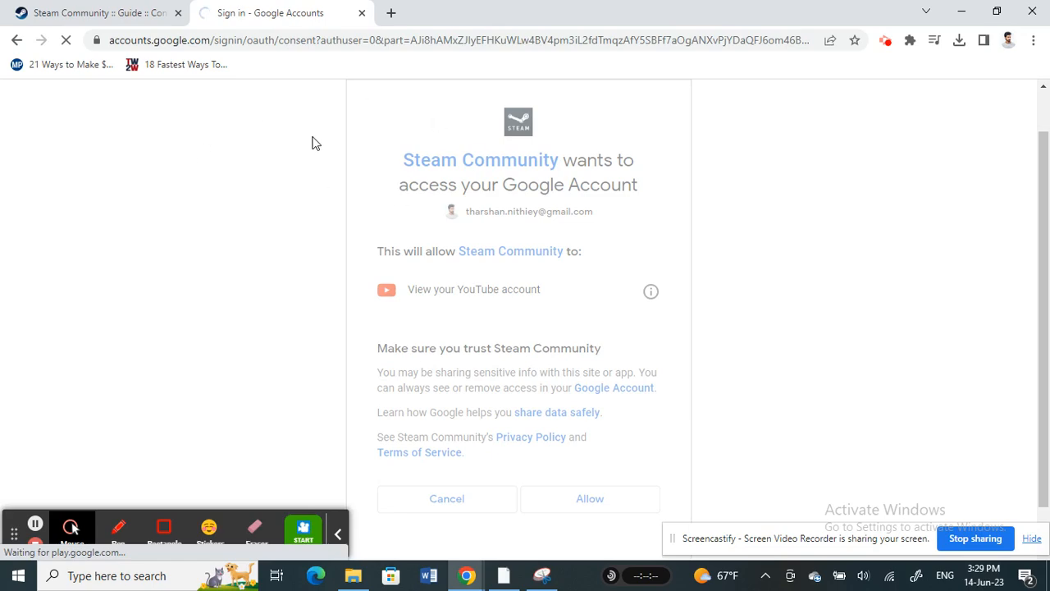
click(588, 498)
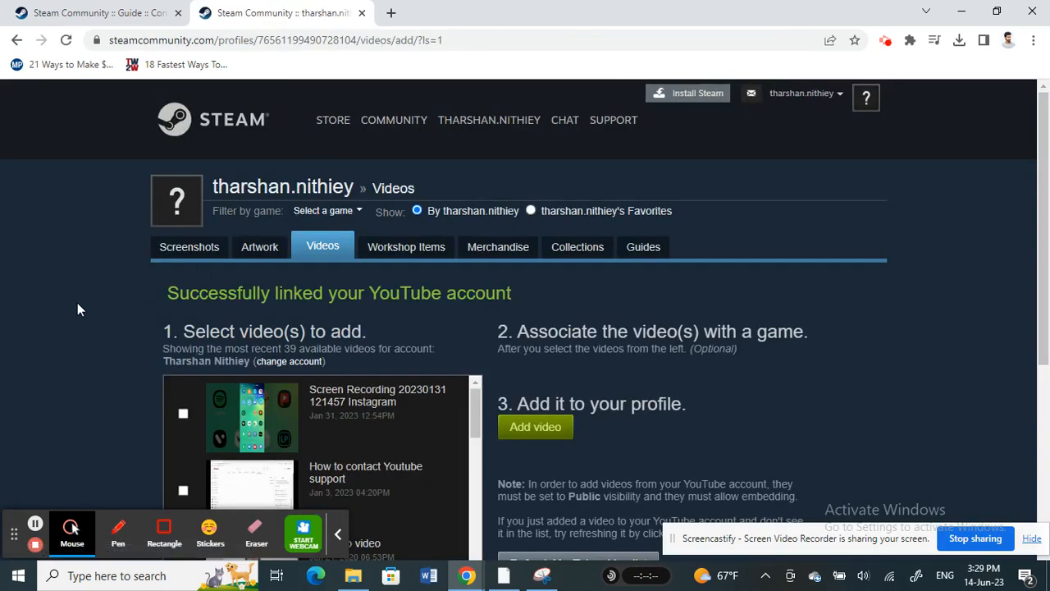
Step: Tick the 'Santhanam comedy dubsmash BOSS Boss engira baskaran' video in the YouTube list
scroll(down, 3)
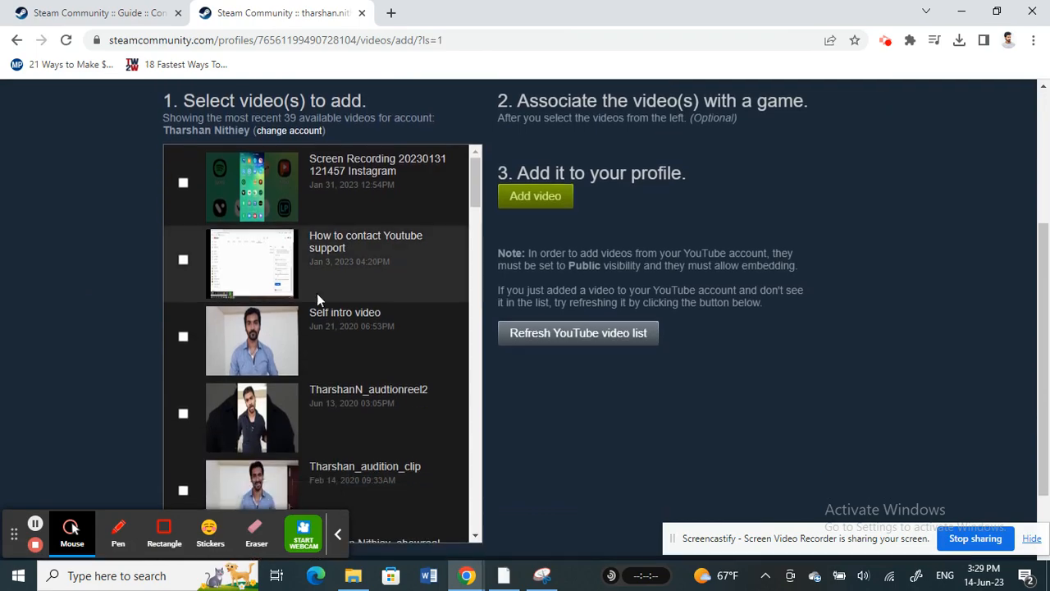
scroll(down, 3)
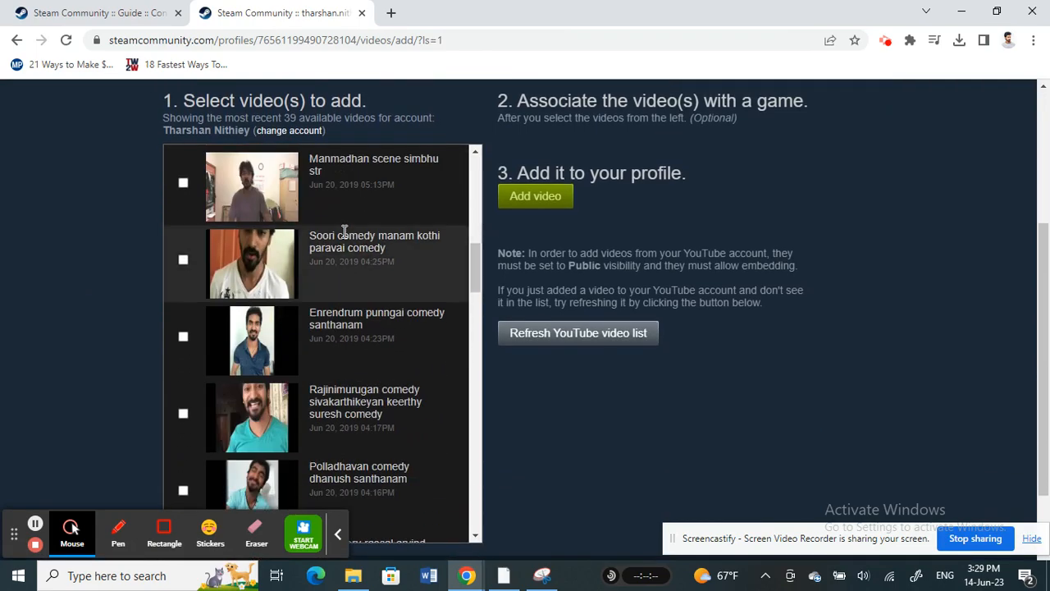
scroll(down, 3)
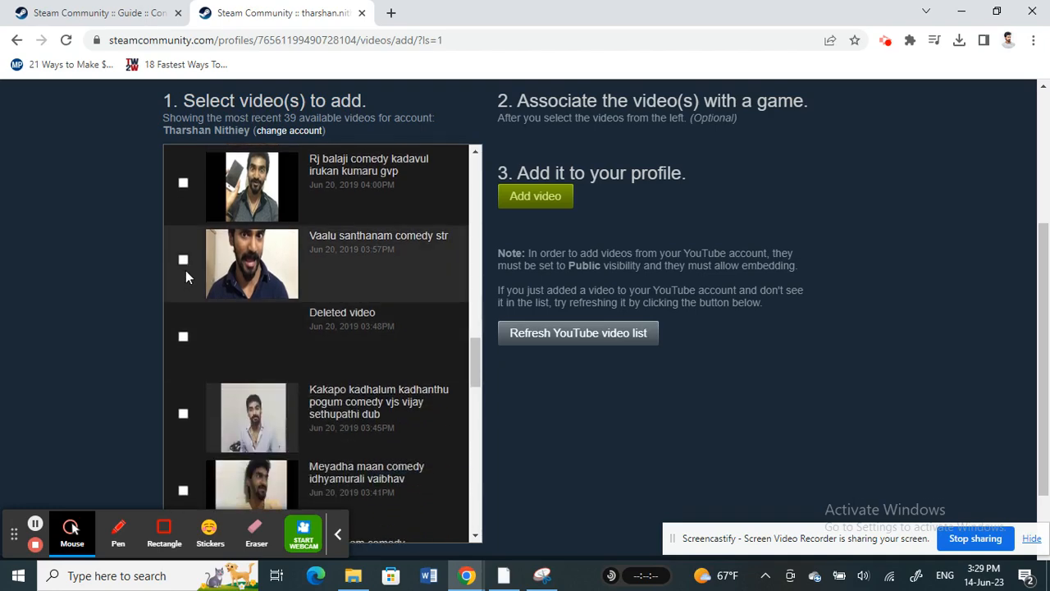
click(183, 336)
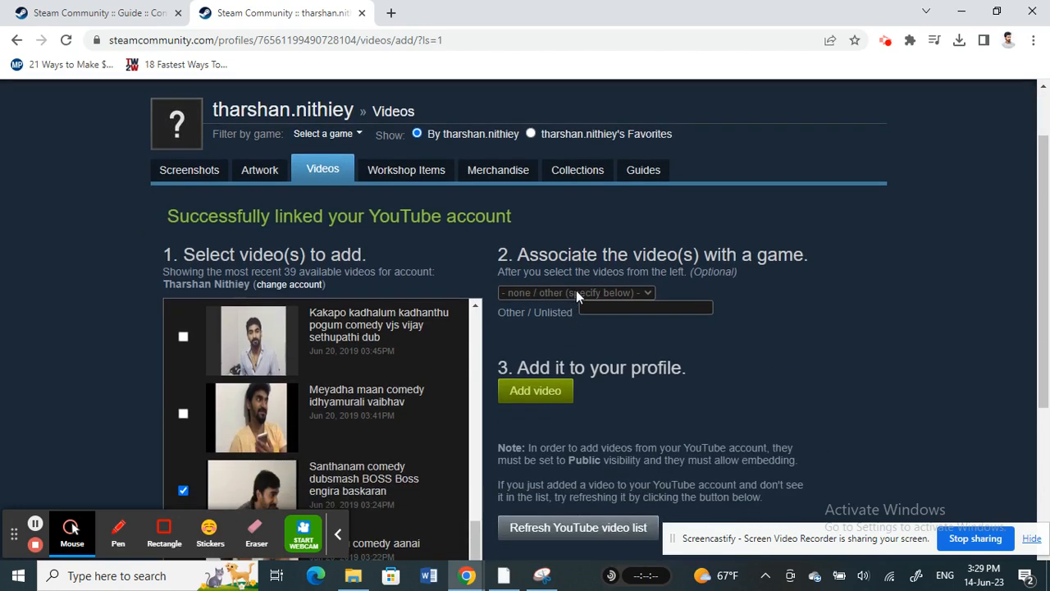
click(577, 292)
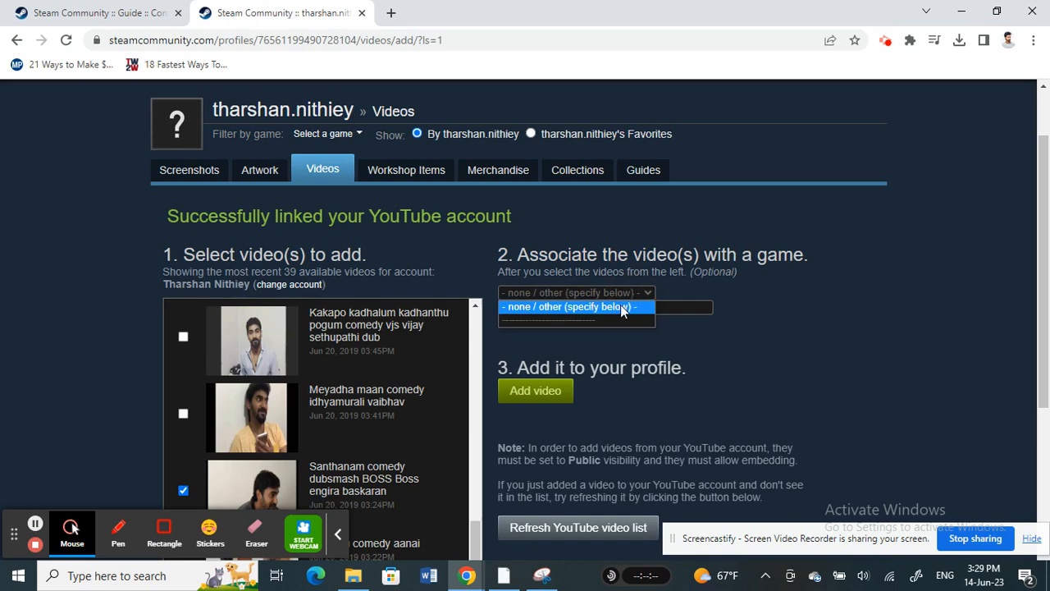
click(574, 306)
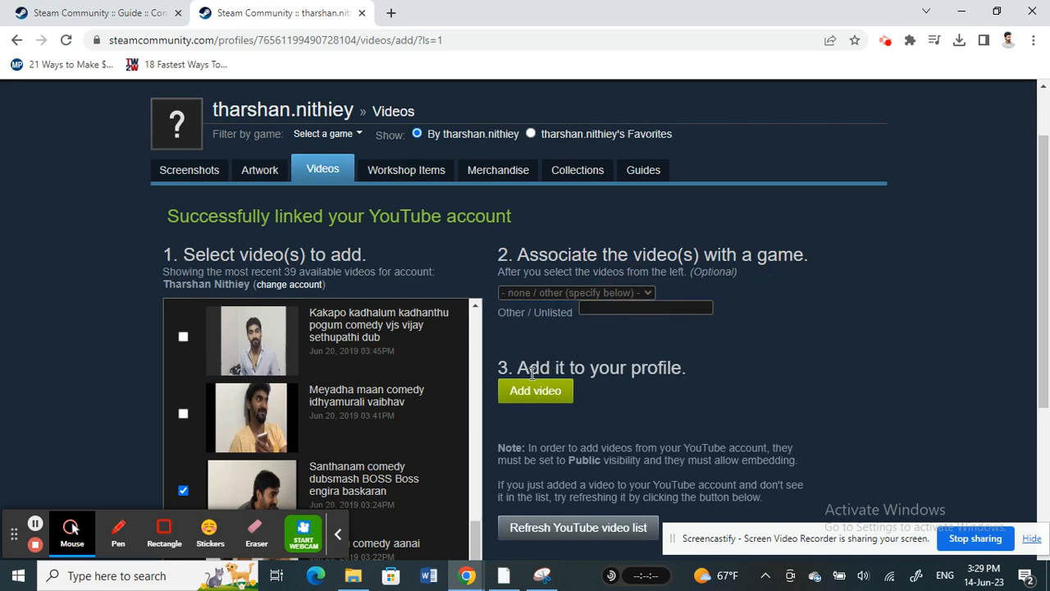
scroll(down, 3)
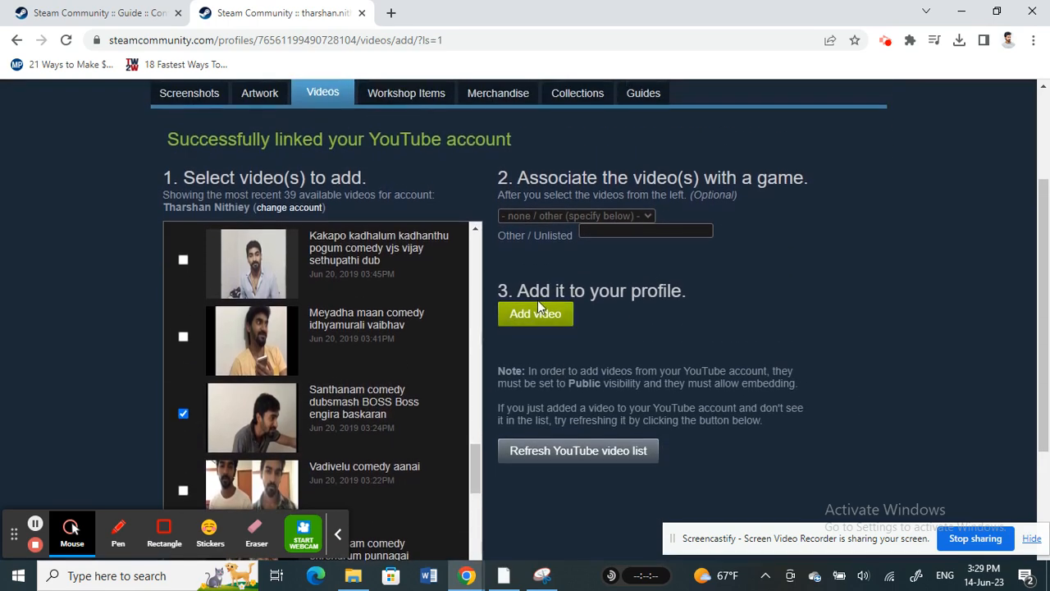
mouse_move(535, 313)
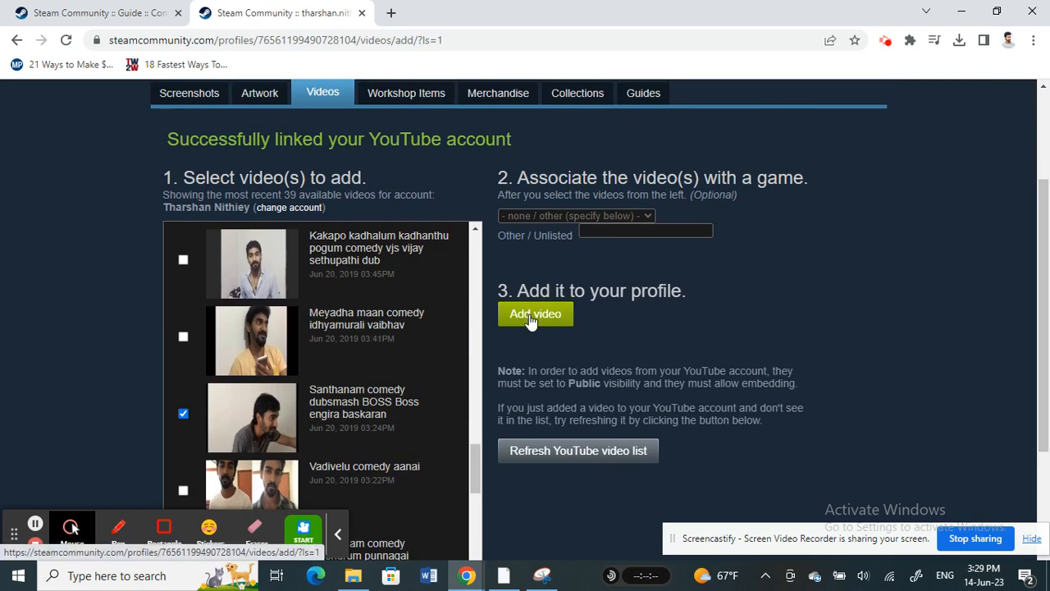
mouse_move(542, 350)
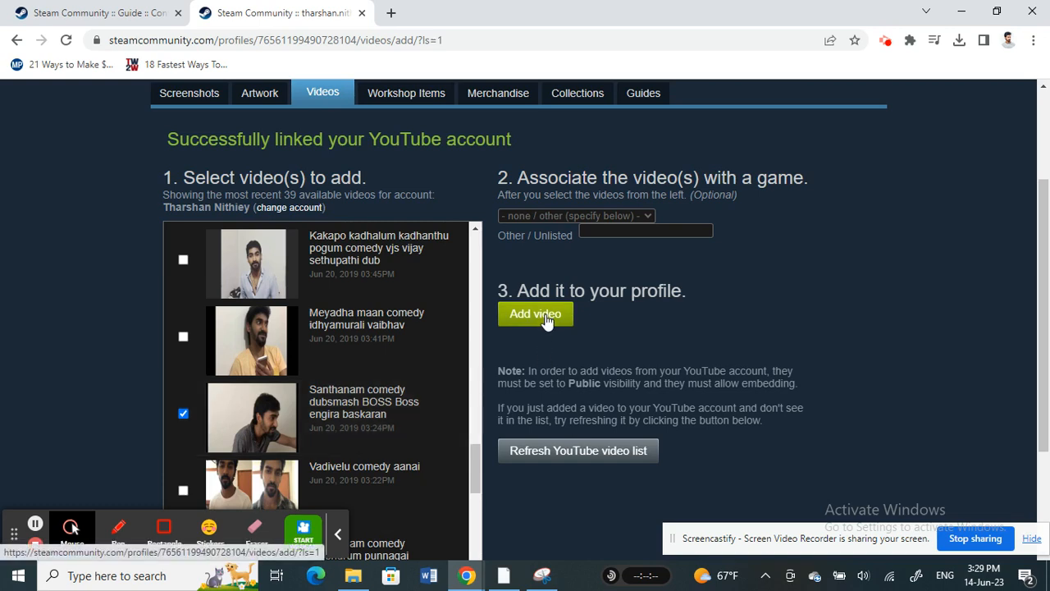
mouse_move(651, 351)
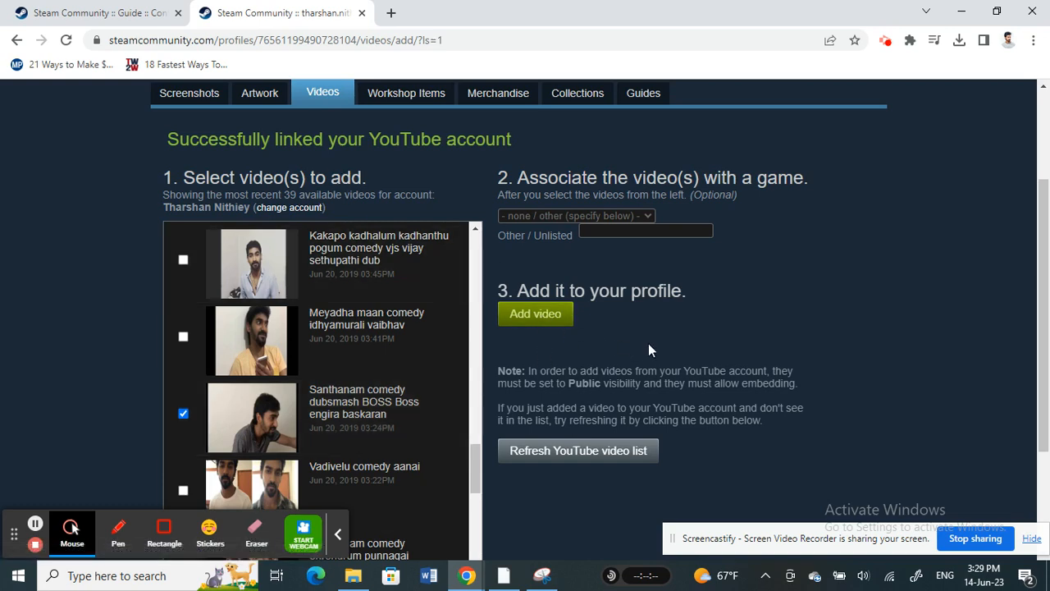
mouse_move(599, 350)
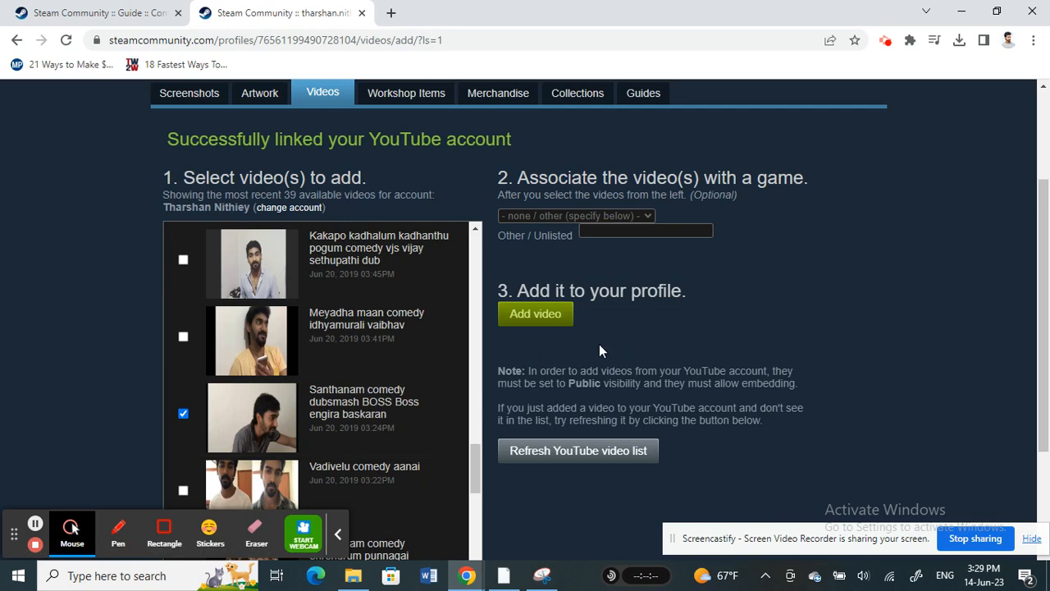
mouse_move(43, 281)
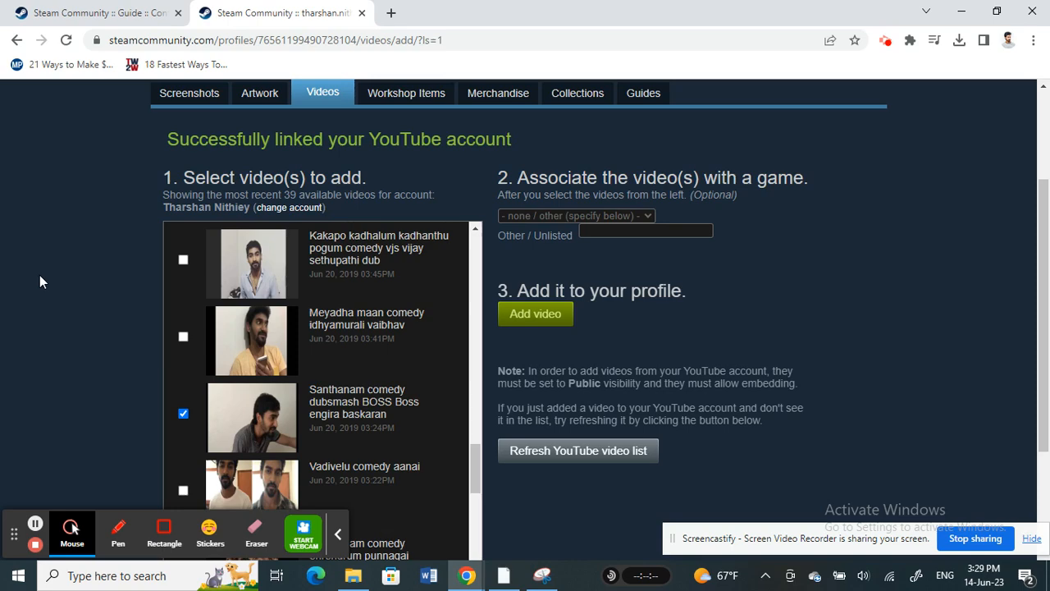
mouse_move(66, 410)
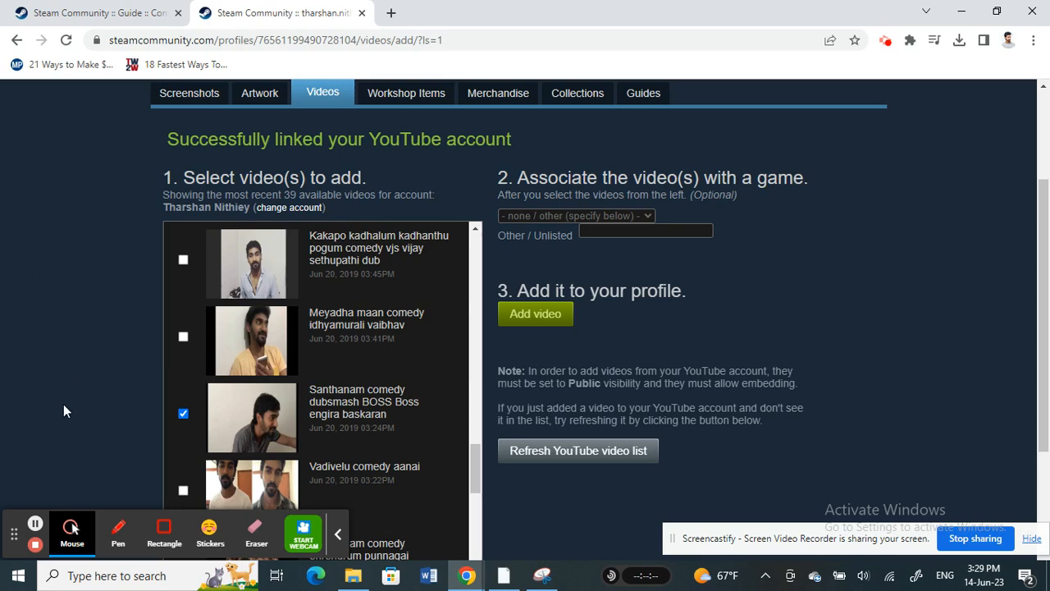